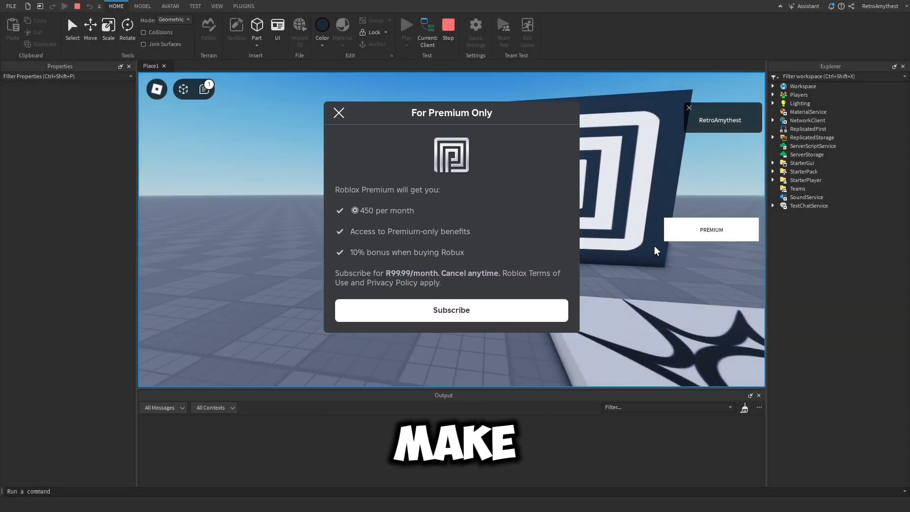
- Dismiss the premium purchase prompt and stop the playtest to return to edit mode
click(339, 113)
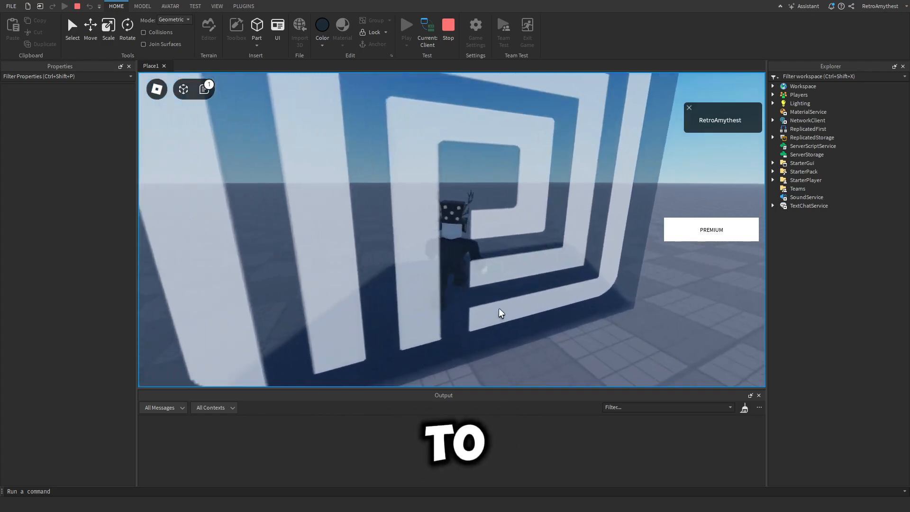
click(236, 28)
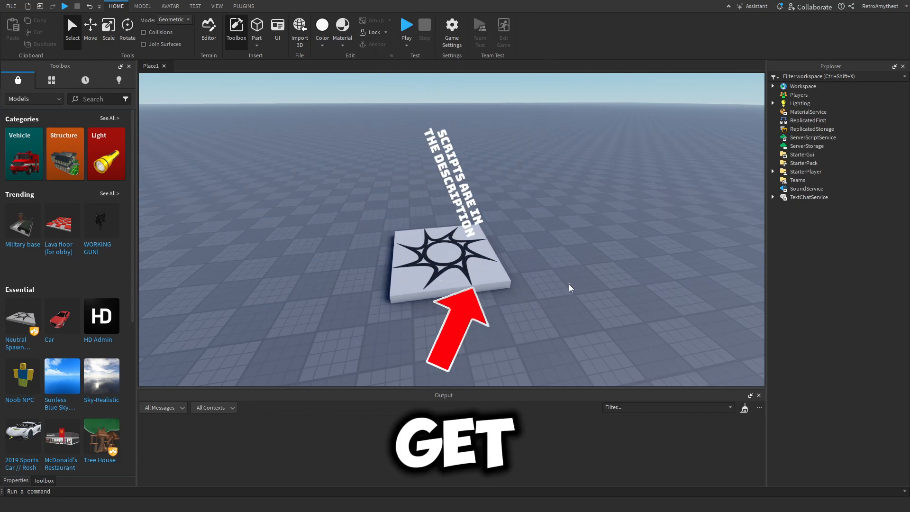
- Add PremiumScript to ServerScriptService with a PlayerAdded handler comparing MembershipType to Enum.MembershipType.Premium
click(813, 137)
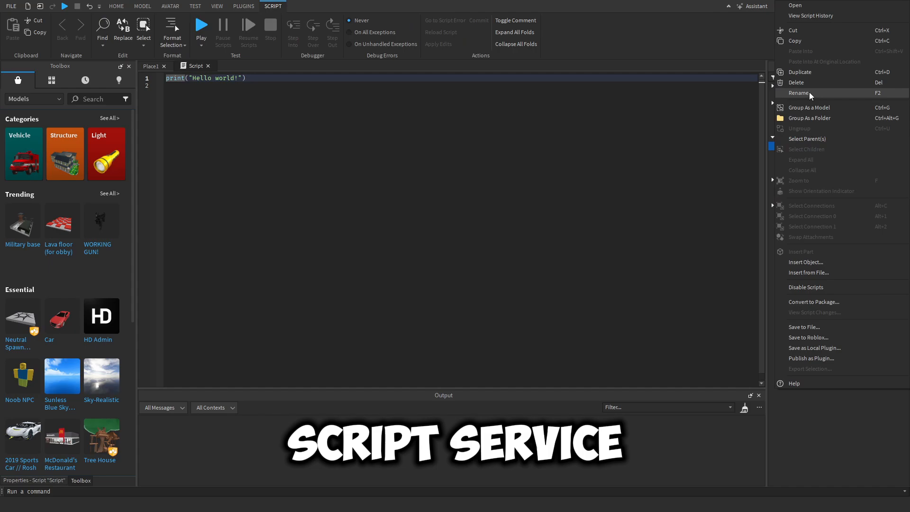
click(800, 93)
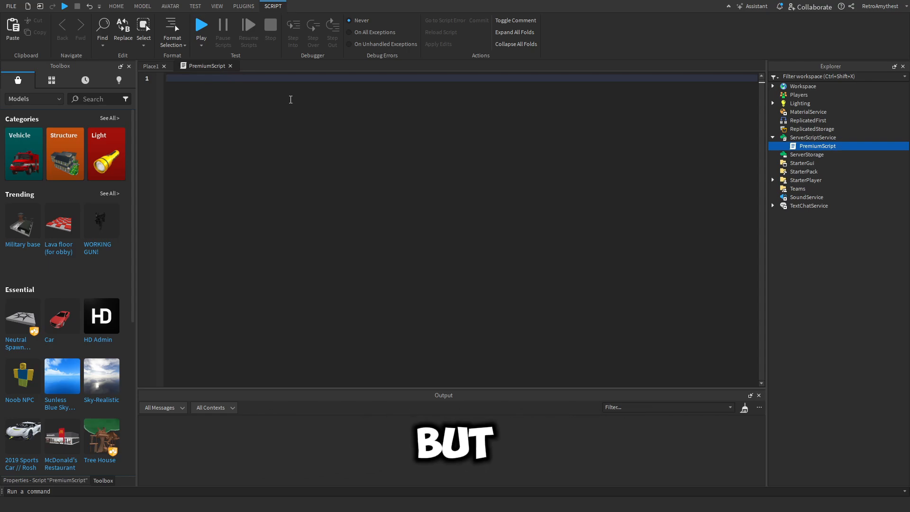
text(game)
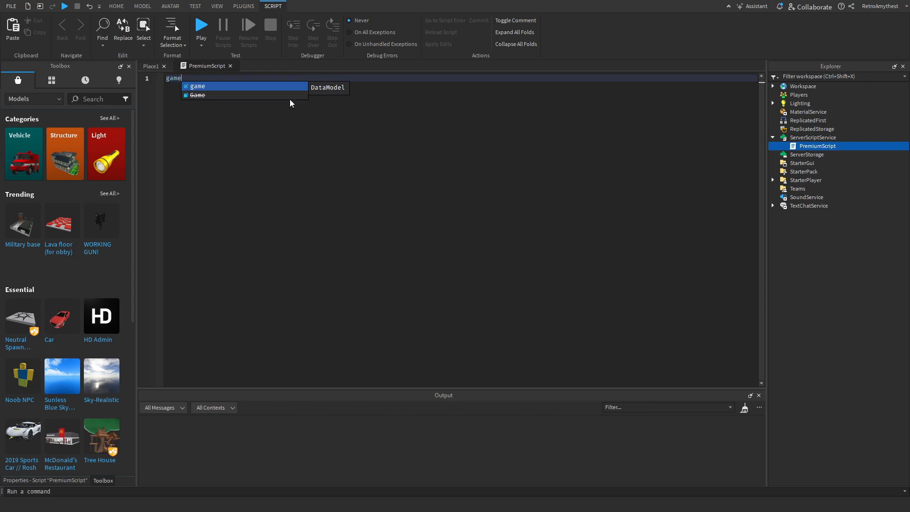
text(.Players.pl)
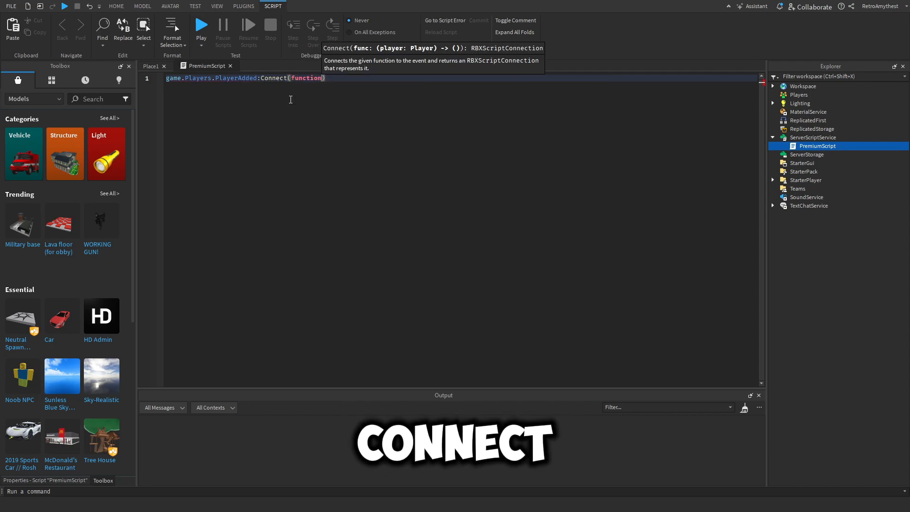
text(player)
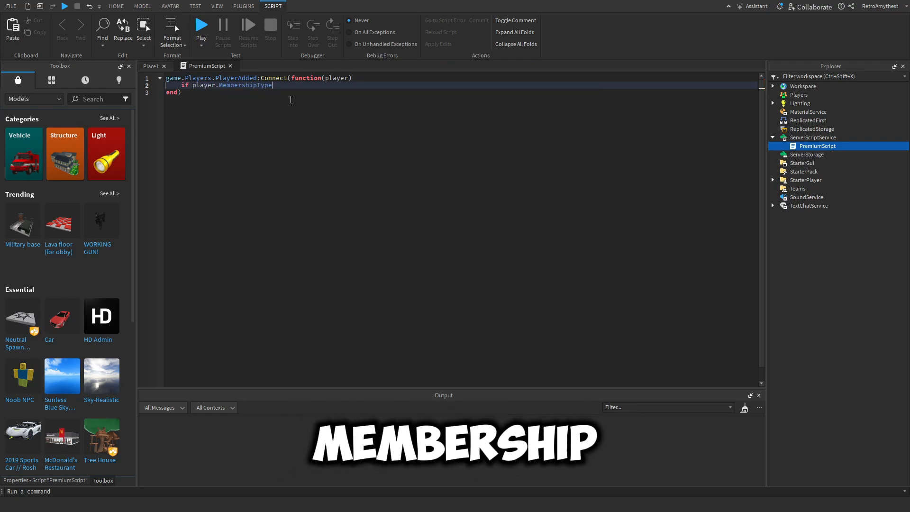
text(== Enum.m)
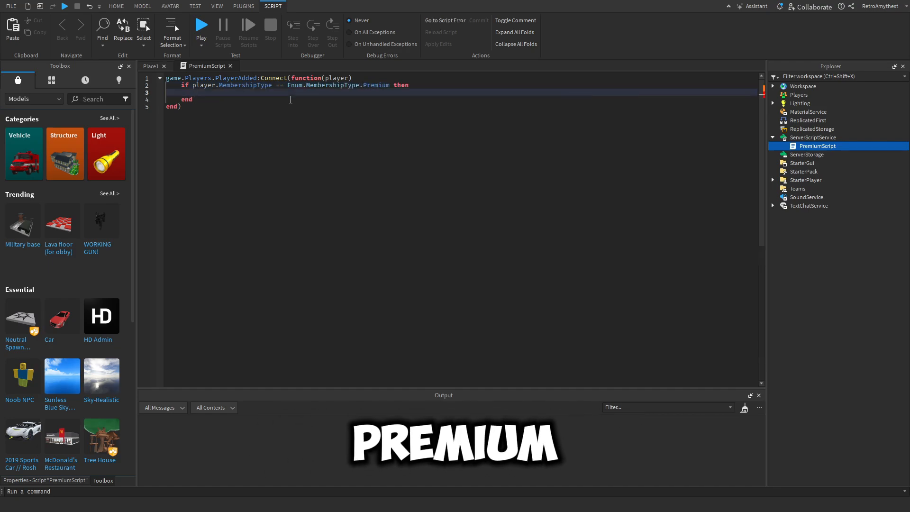
- Add RemoteEvent UnlockPremiumDoorRE to ReplicatedStorage and FireClient(player) on it in the Premium branch
click(812, 129)
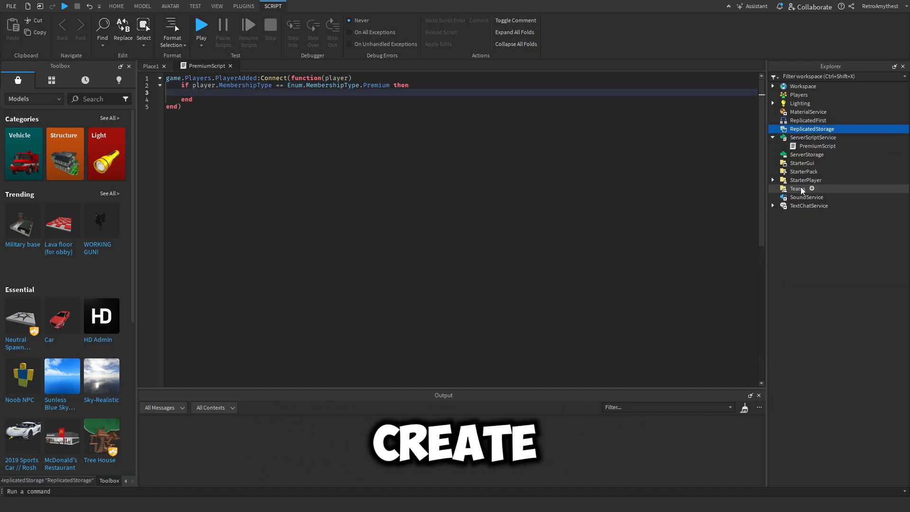
click(813, 129)
text(UnlockPremiumDoorRE)
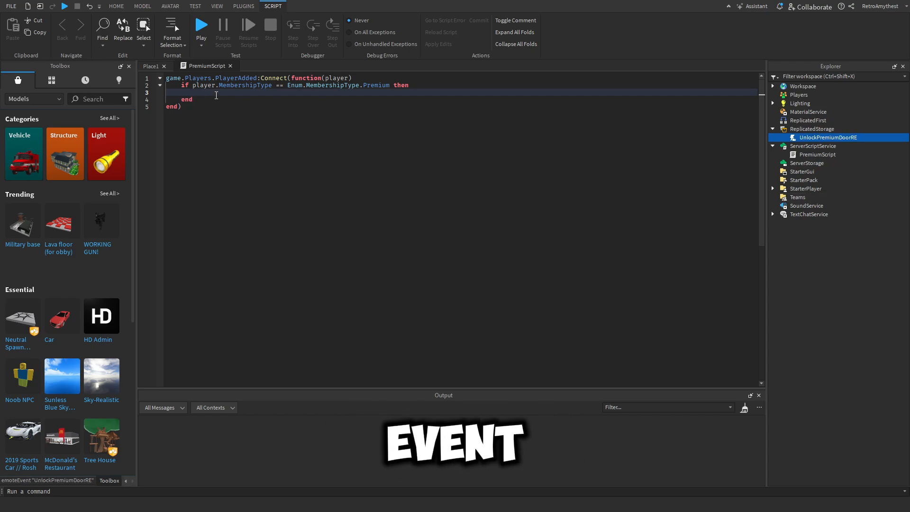
text(game:g)
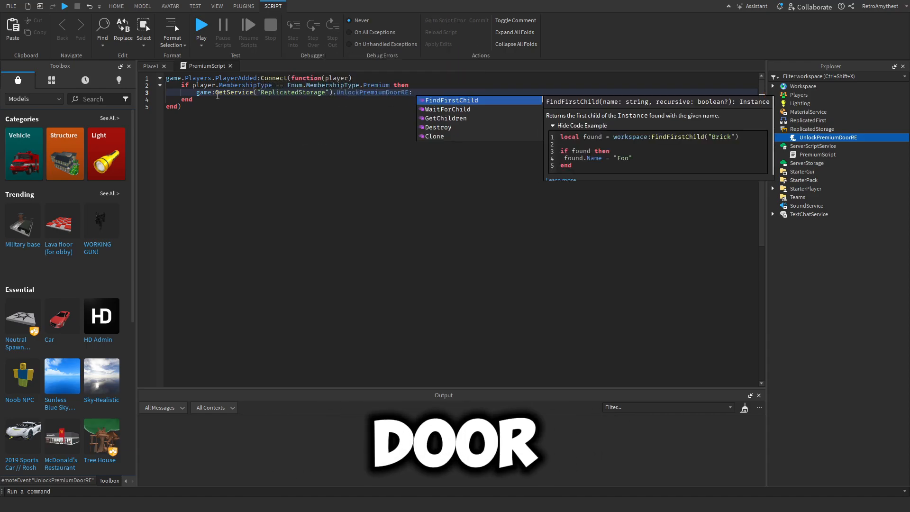
text(:FireClient(player))
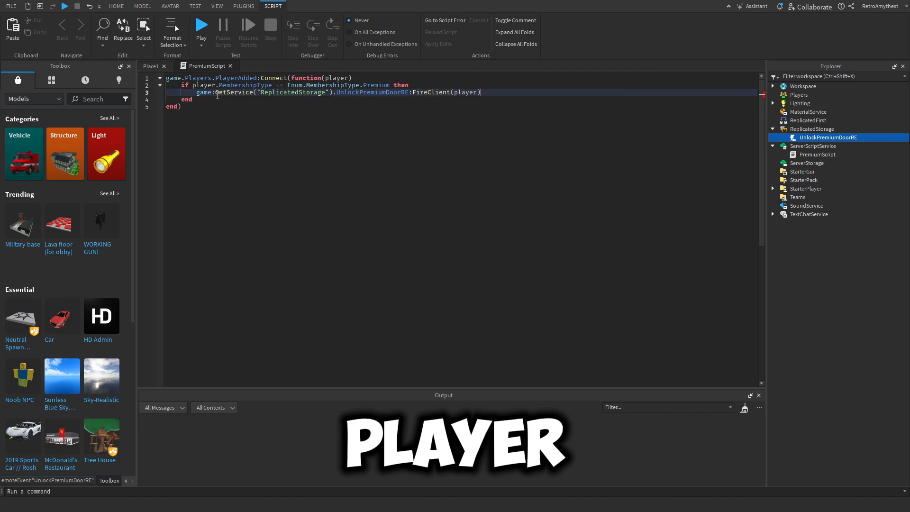
- Add a ScreenGui to StarterGui and rename it PremiumGUI
click(116, 7)
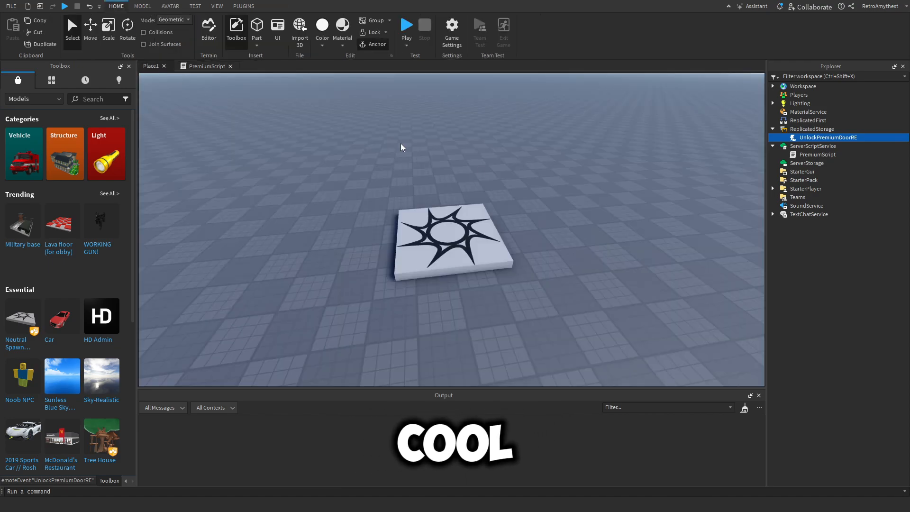
click(803, 172)
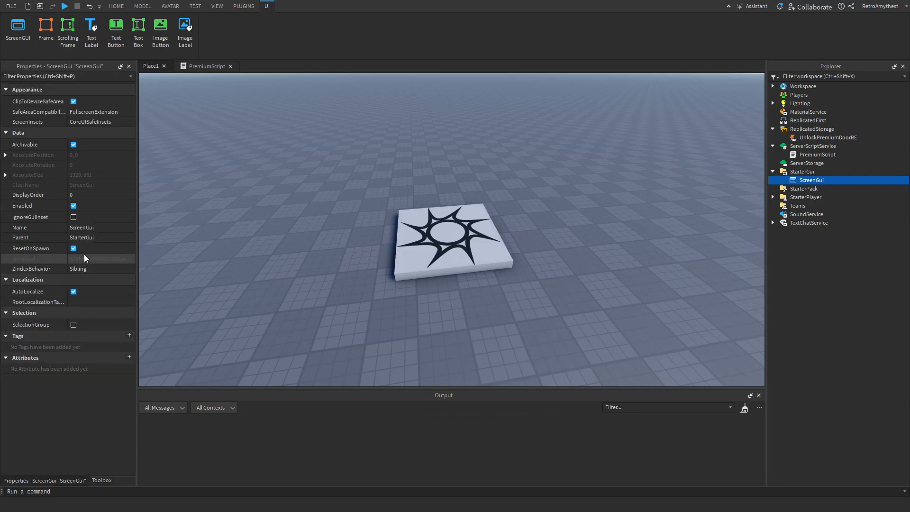
double_click(82, 227)
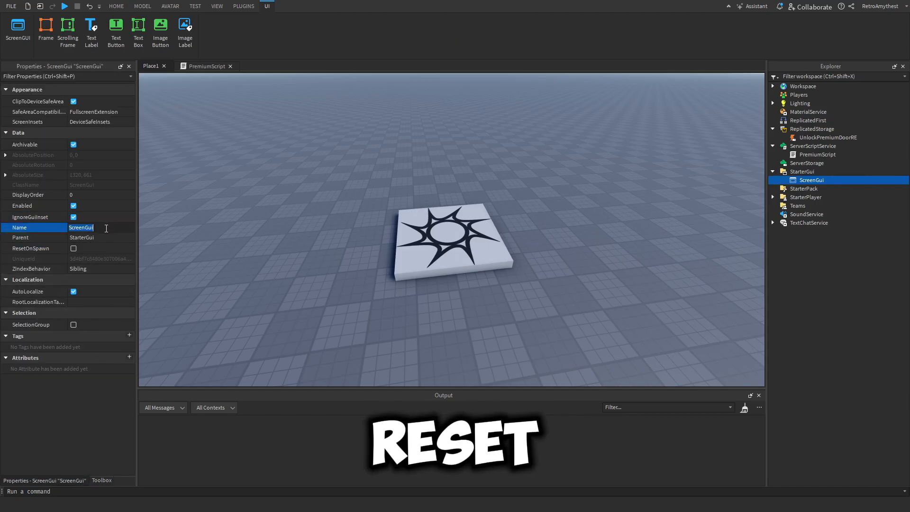
text(Premiu)
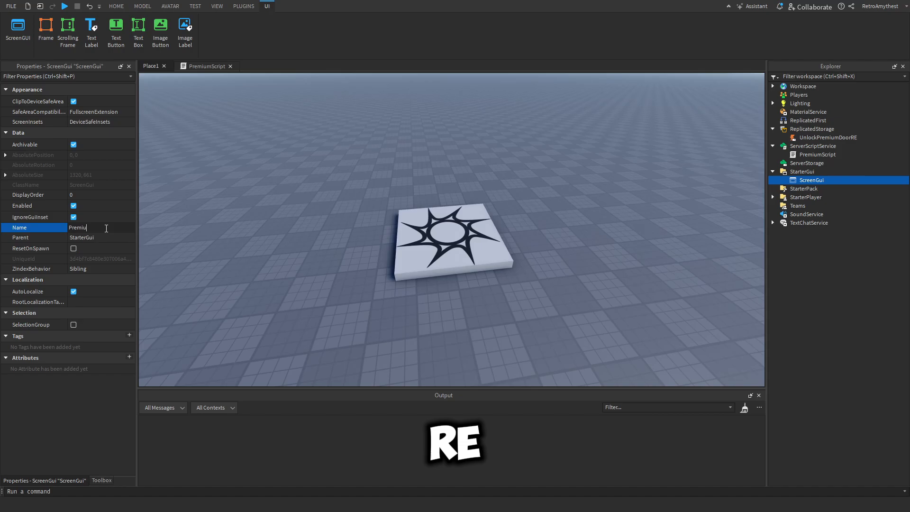
text(mGUI)
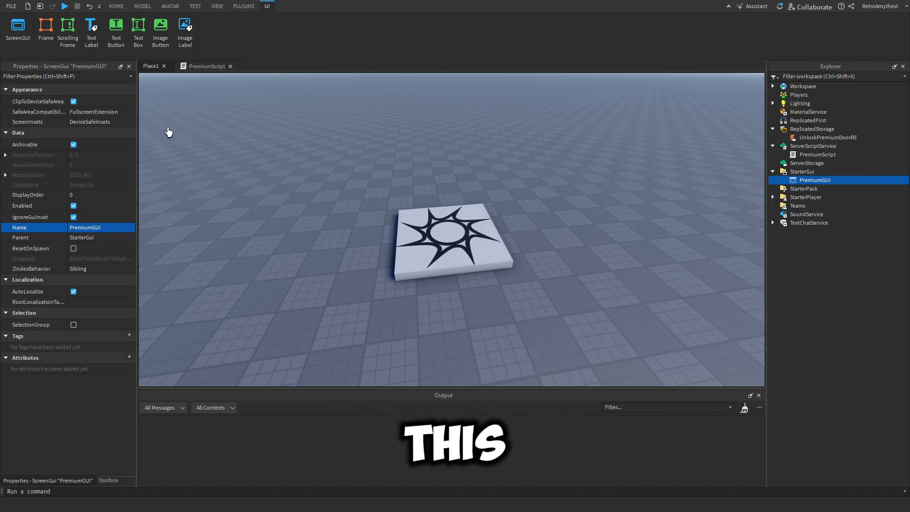
- Add a TextButton reading PREMIUM inside PremiumGUI with a LocalScript under it
click(116, 7)
text(P)
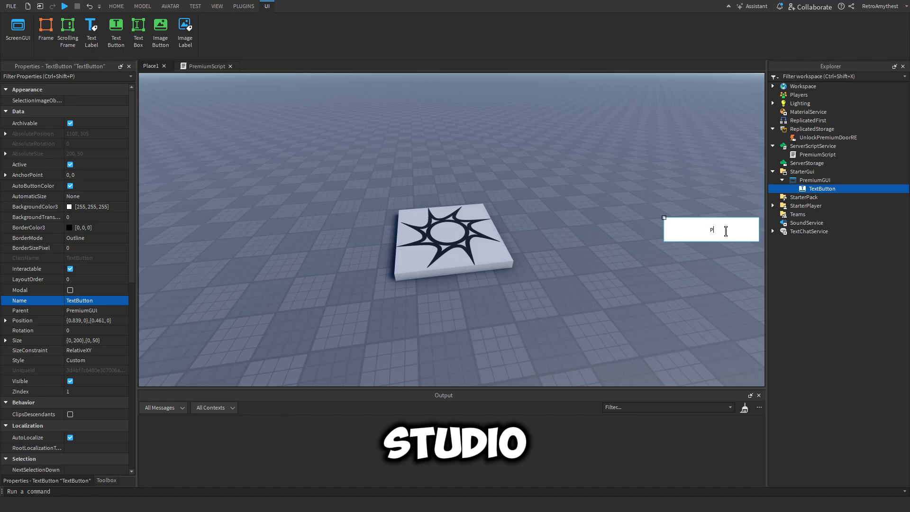
text(REMIUM)
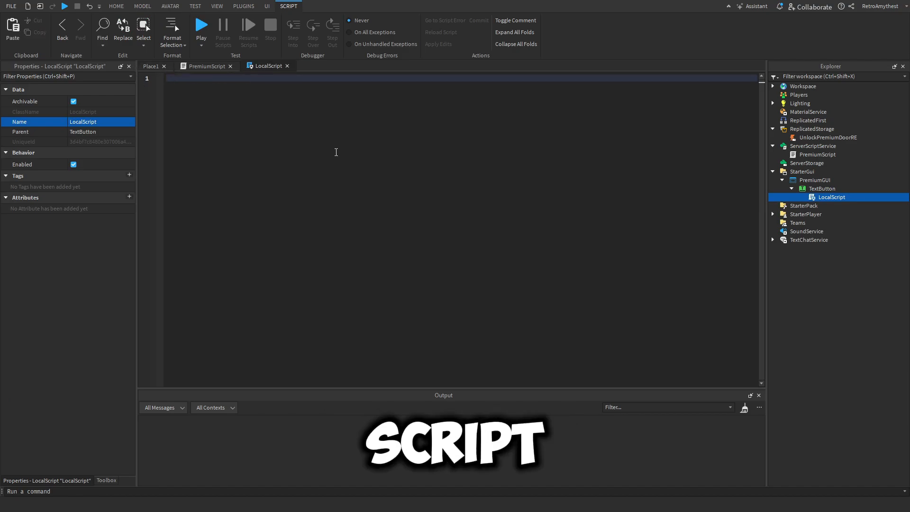
- Write a MouseButton1Click handler calling MarketplaceService:PromptPremiumPurchase(game.Players.LocalPlayer)
text(script.Parent.m)
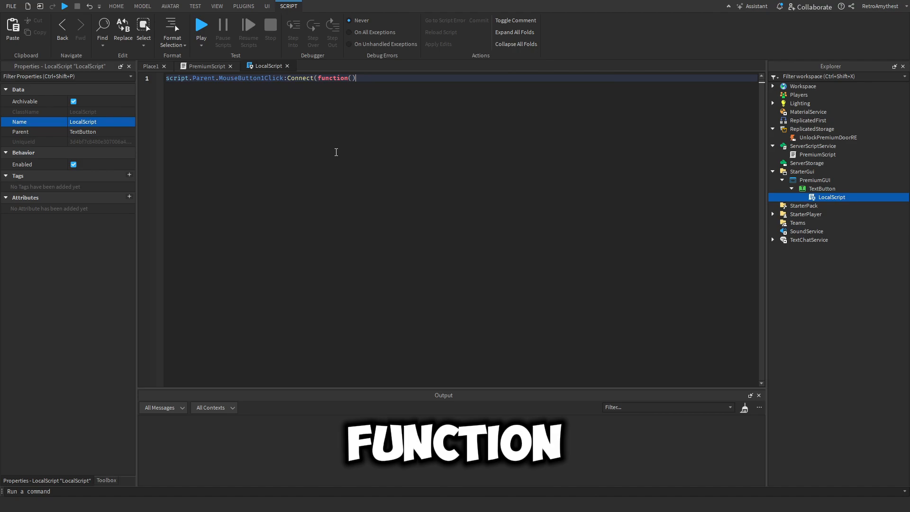
key(Return)
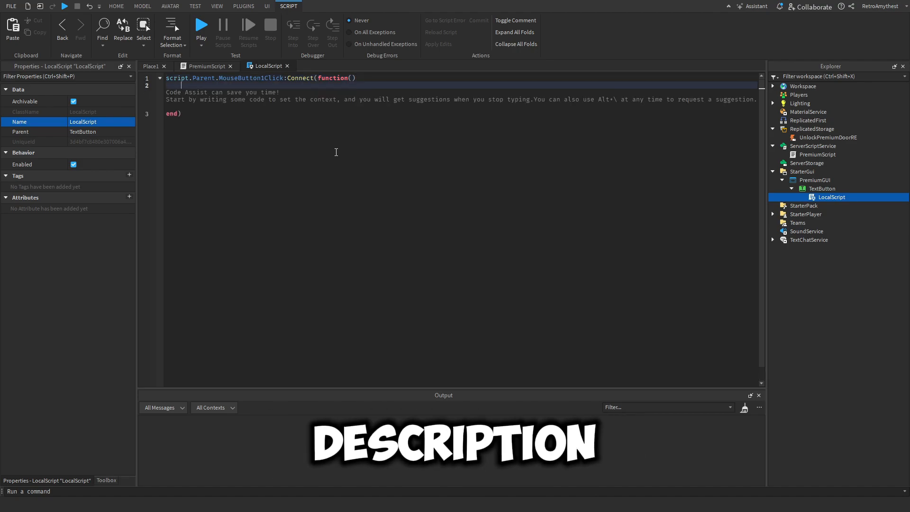
text(game:GetService(")
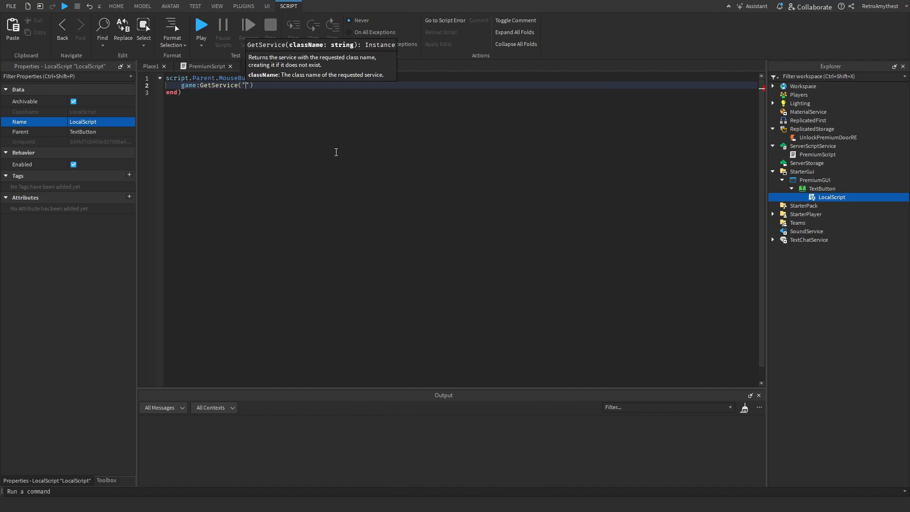
text(MarketplaceService"):PromptPremiumPurchase())
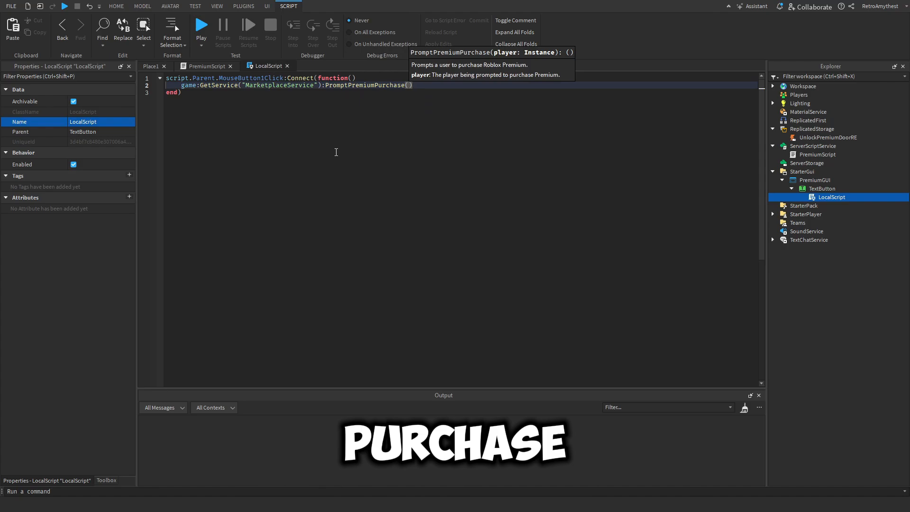
text(game.Players.)
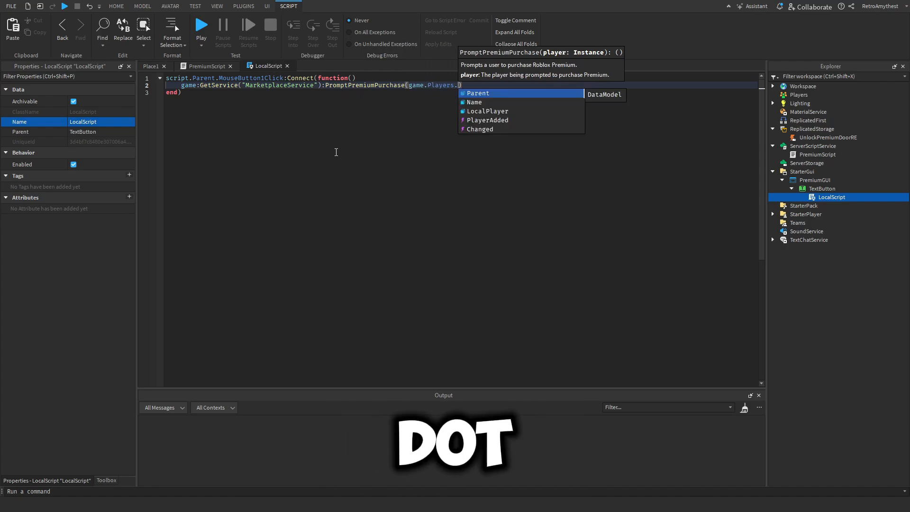
click(229, 65)
text(lo)
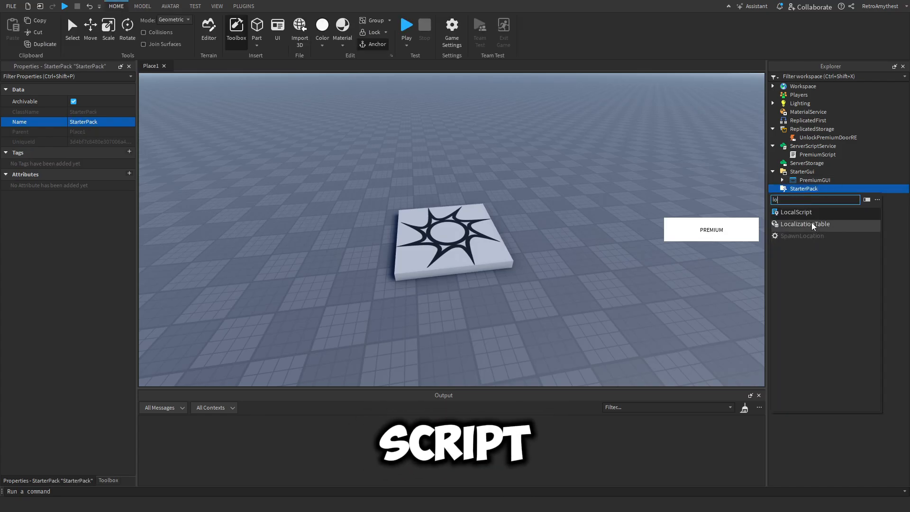
- Add a LocalScript named UnlockPremiumDoorScript to StarterPack
click(797, 212)
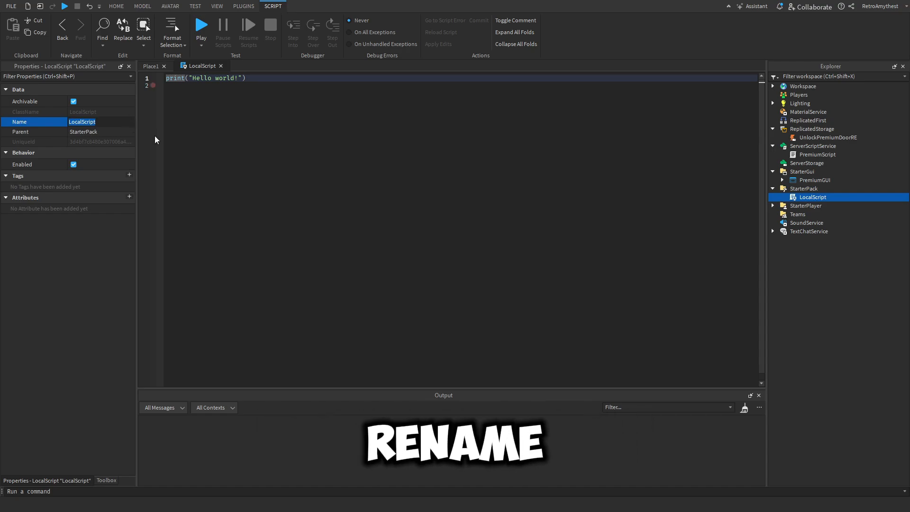
text(UnlockPremium)
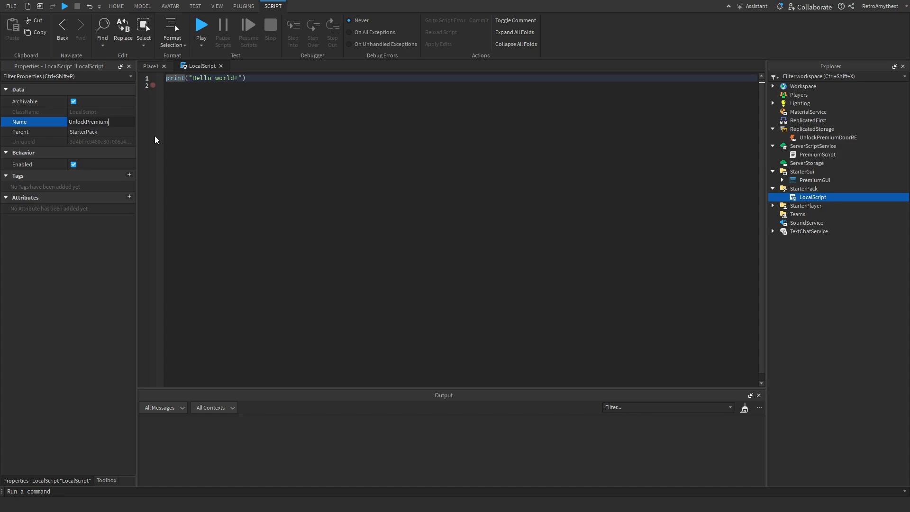
text(Doors)
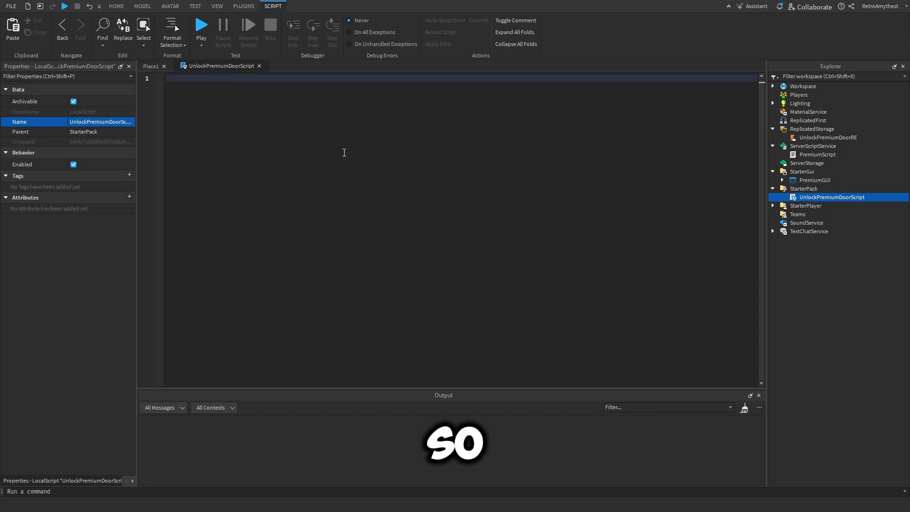
- Connect to game.ReplicatedStorage.UnlockPremiumDoorRE.OnClientEvent and begin 'local premiumDoor = workspace.' inside it
text(game.ReplicatedStorage)
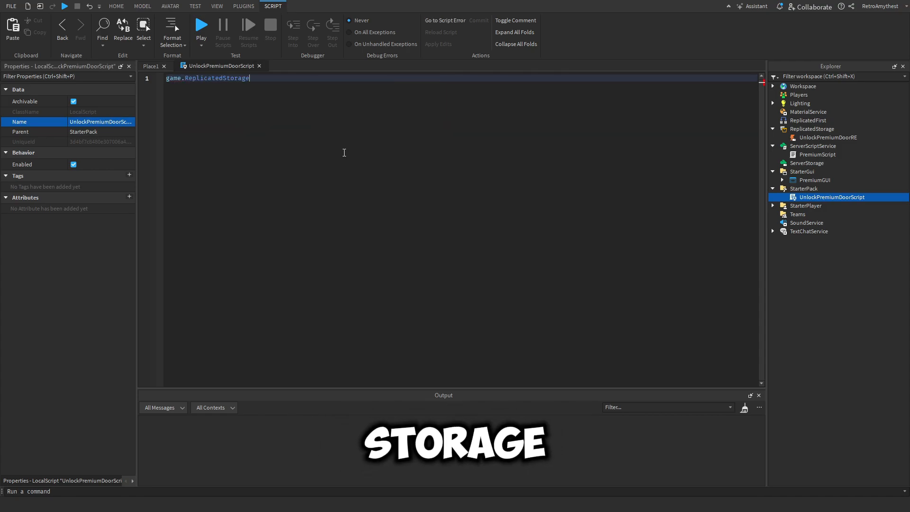
text(.UnlockPremiumDoorRE)
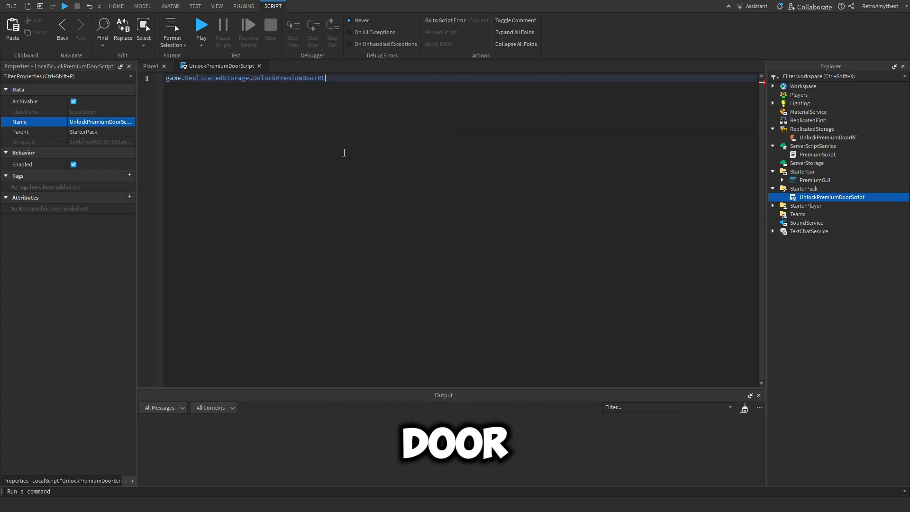
text(.OnClientEvent:"C")
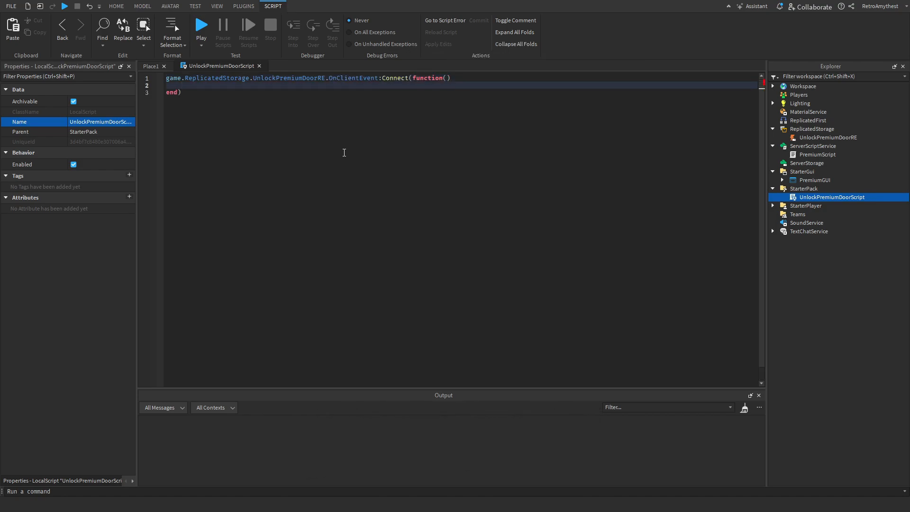
text(local)
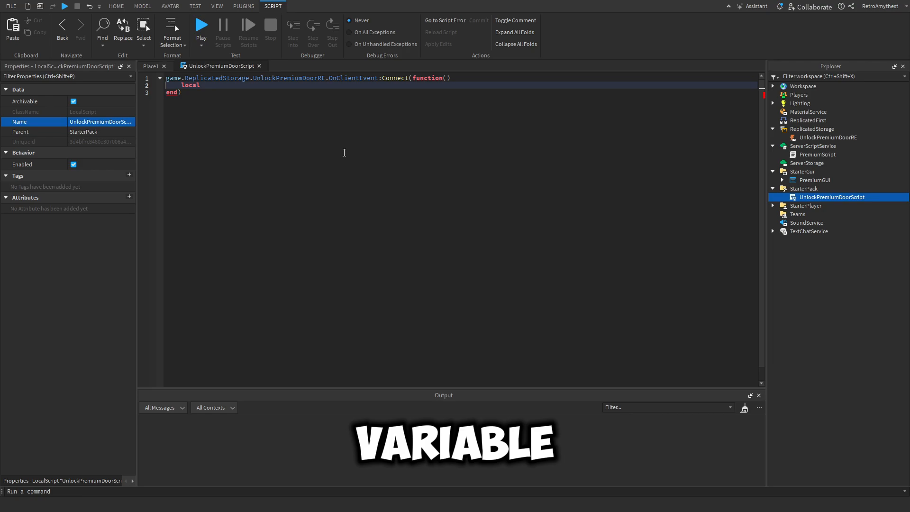
text(premiumDoor = workspace.pr)
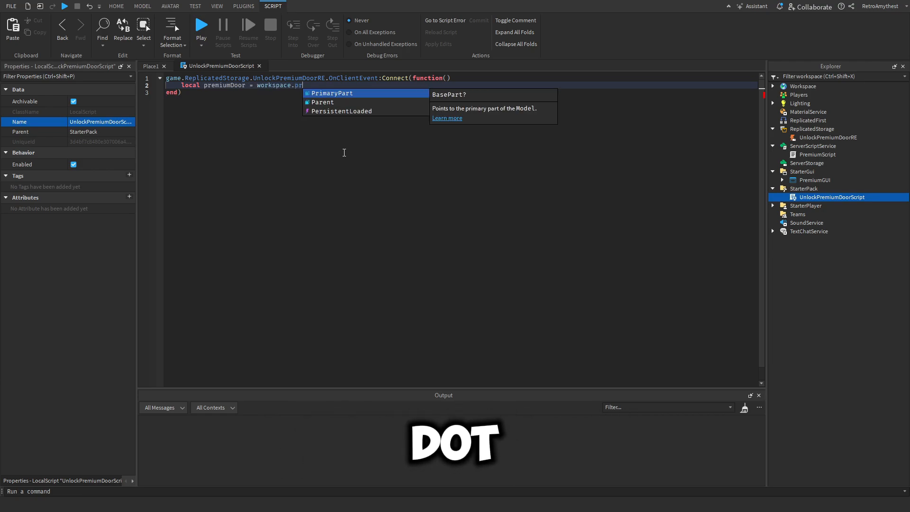
click(116, 6)
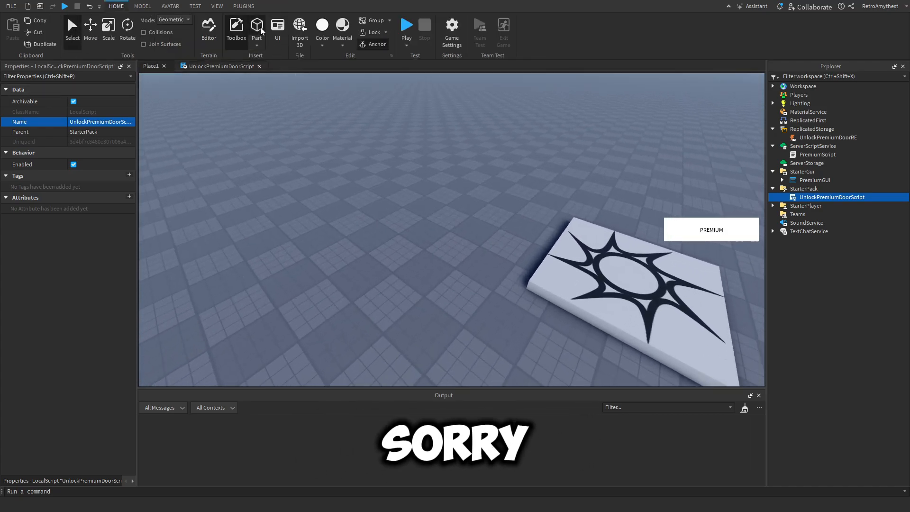
- Insert a Part, scale it into a 1×14.5×20 anchored wall and colour it Black
click(257, 27)
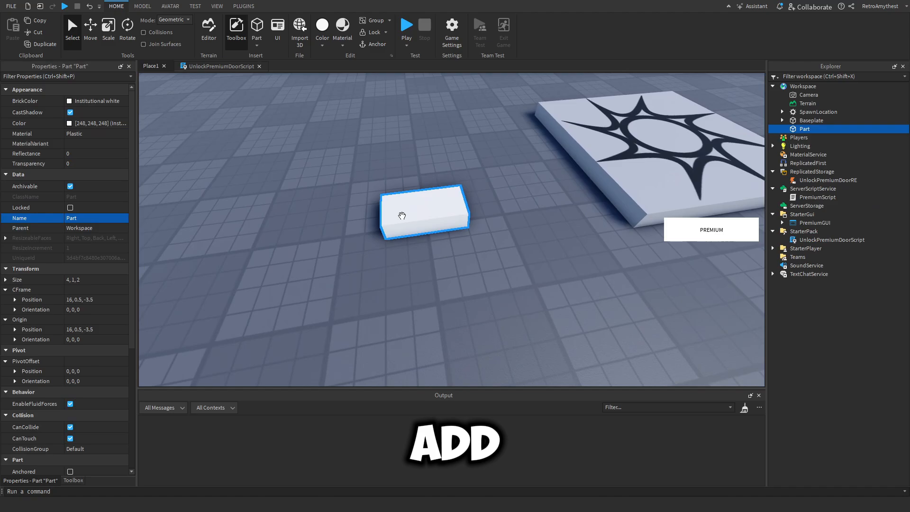
click(108, 25)
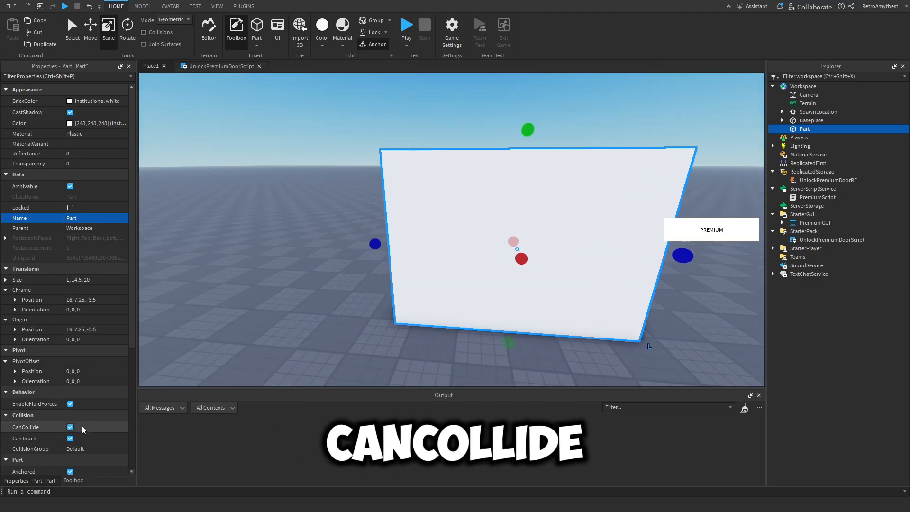
click(321, 28)
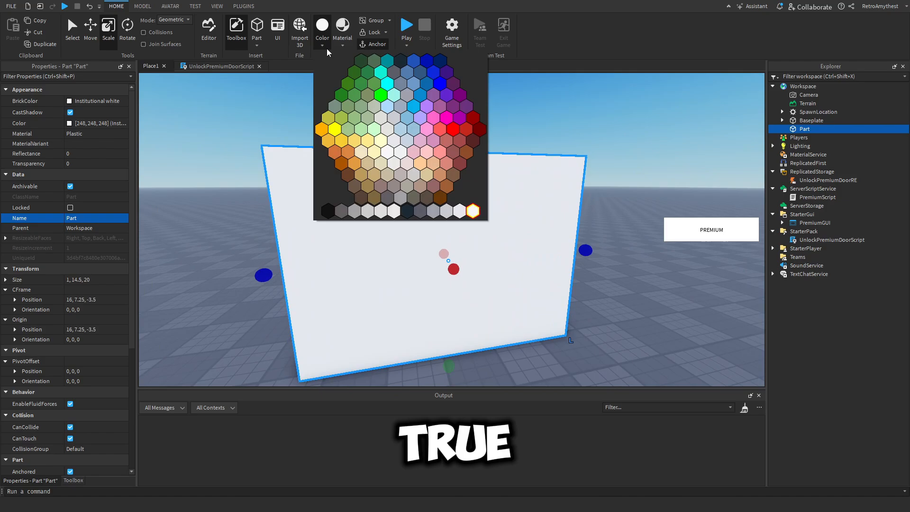
click(331, 200)
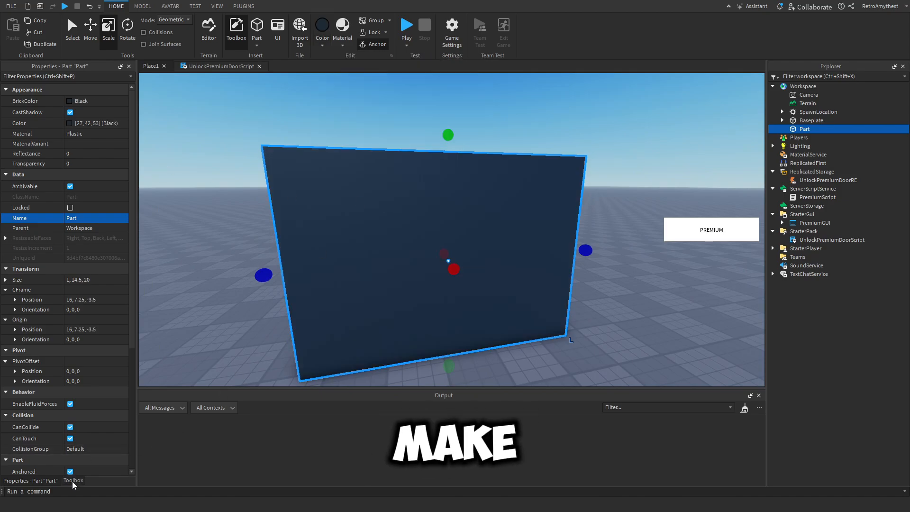
click(236, 27)
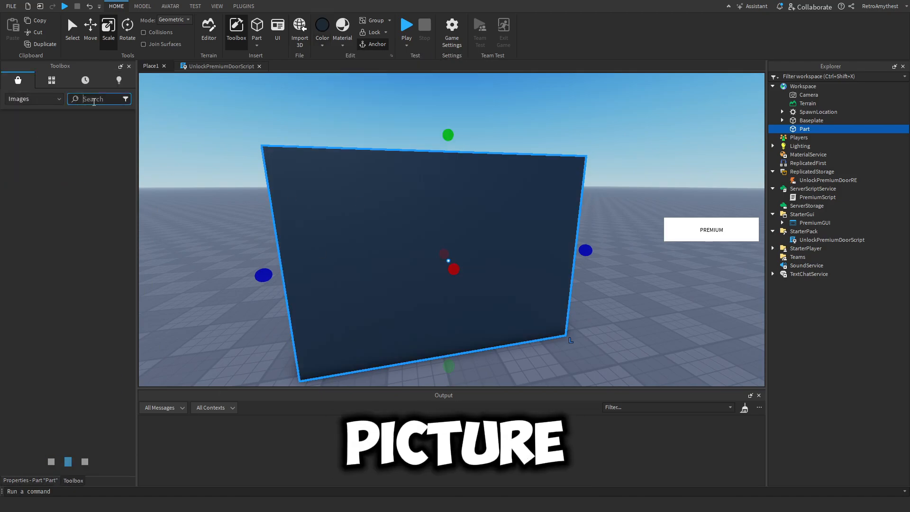
- Search Toolbox Images for 'premium' and insert a result as a Decal on the door part
text(premium)
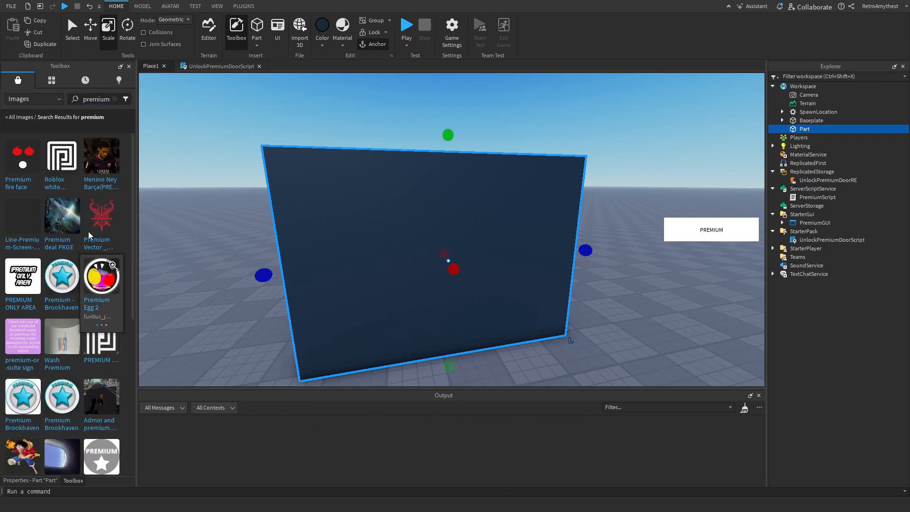
right_click(101, 155)
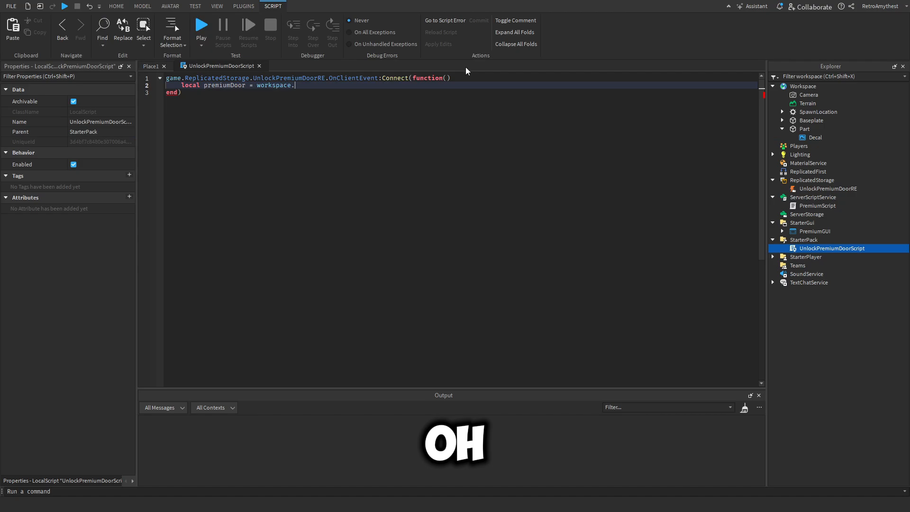
- Rename the part PremiumDoor and script workspace.PremiumDoor to Transparency 0.5 and CanCollide false
click(805, 129)
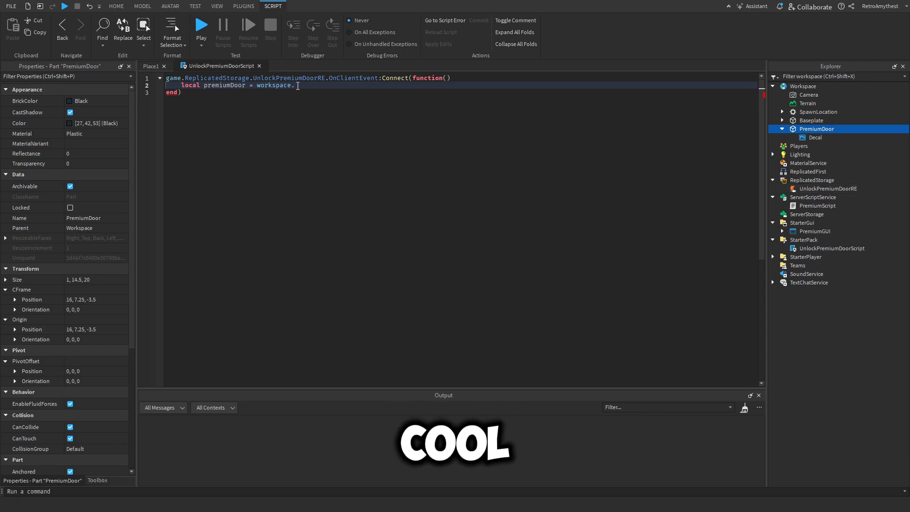
text(pre)
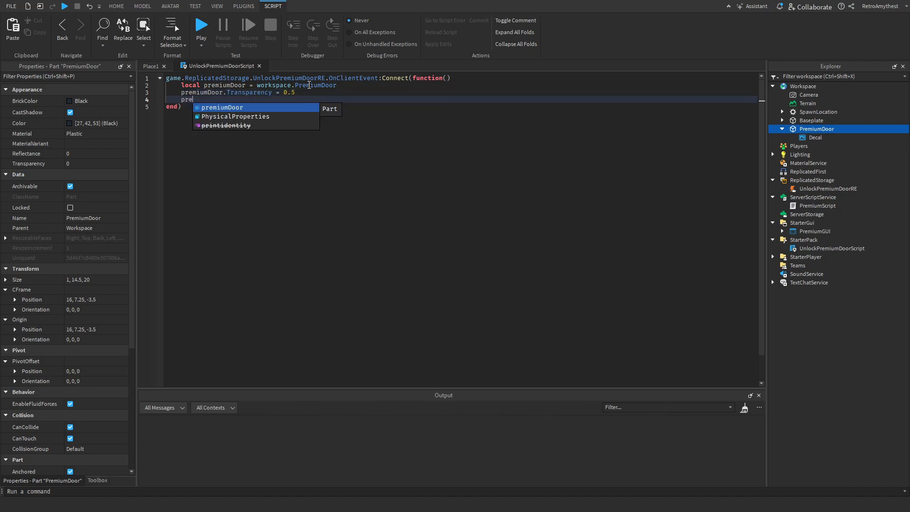
text(premiumDoor.CanCollide = fa)
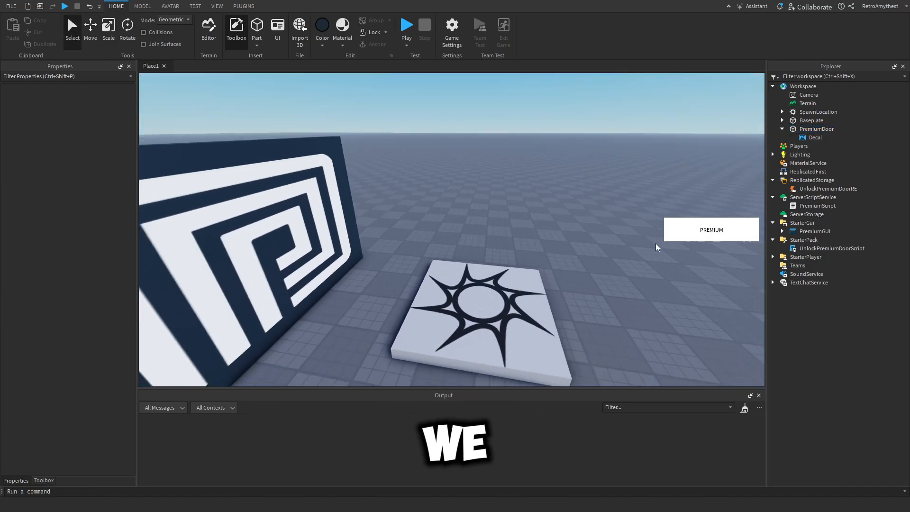
- Review the button's LocalScript, then reopen PremiumScript from ServerScriptService
double_click(831, 247)
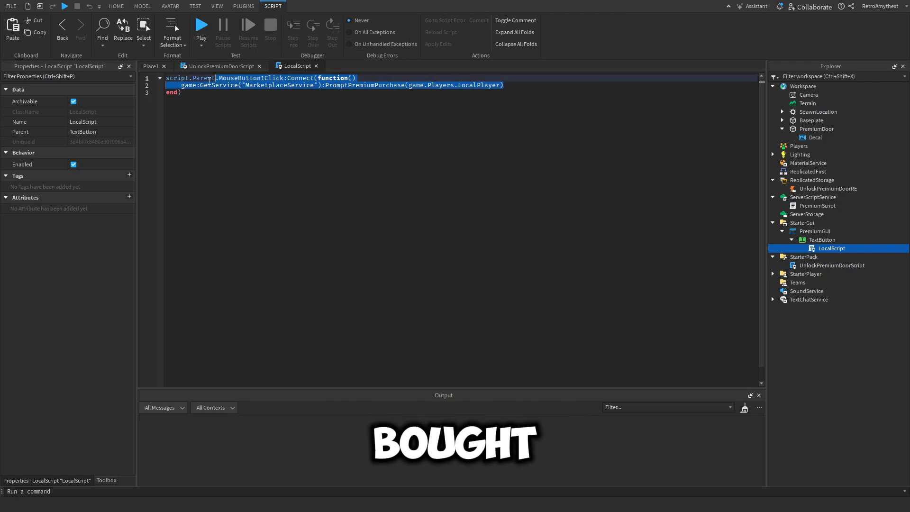
click(116, 6)
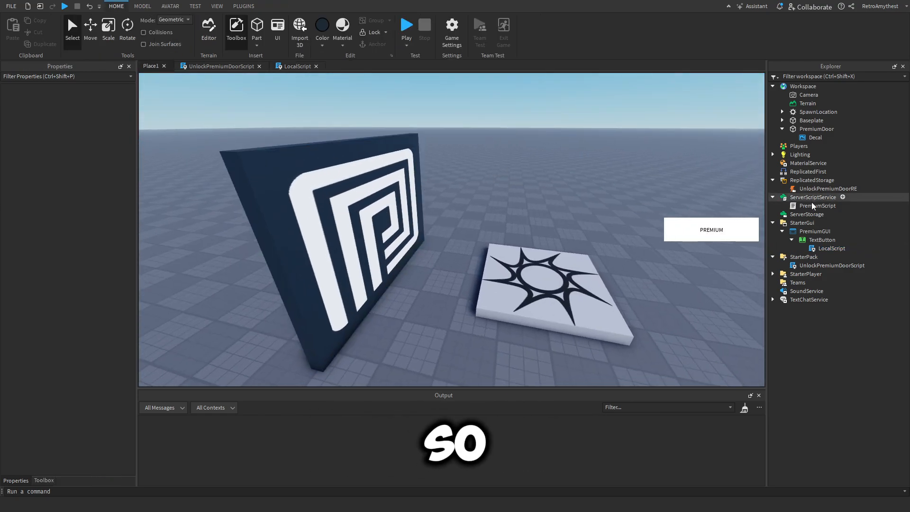
double_click(819, 206)
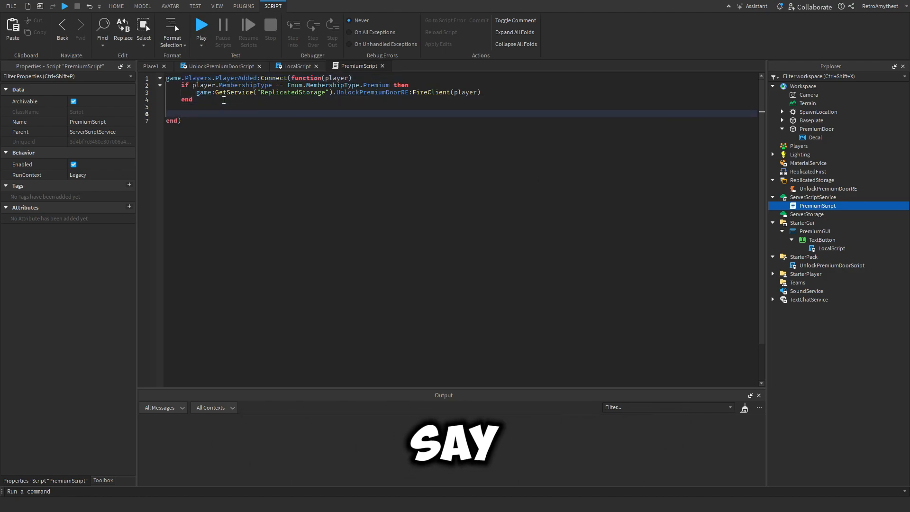
- Connect game.Players.PlayerMembershipChanged with plr.UserId == player.UserId check firing FireClient(player), then close PremiumScript
text(game.Players.PlayerMembershipChanged)
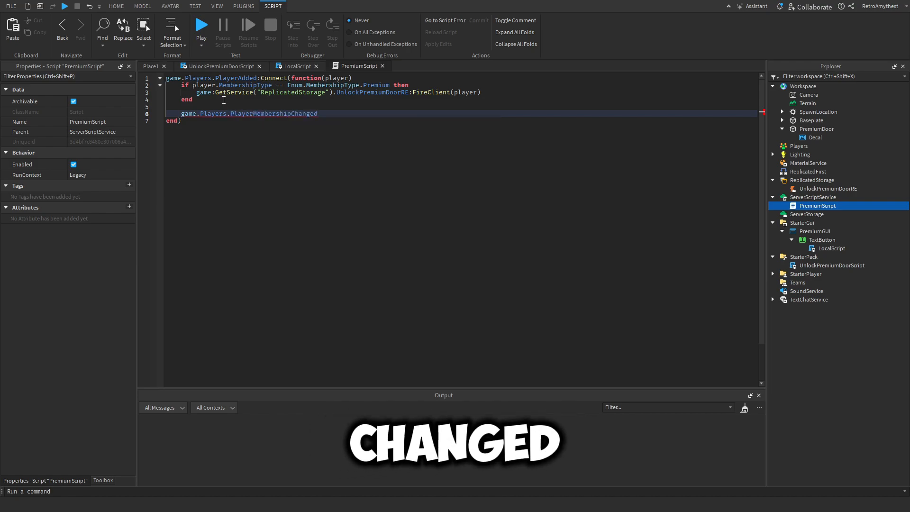
text(:Connect(function())
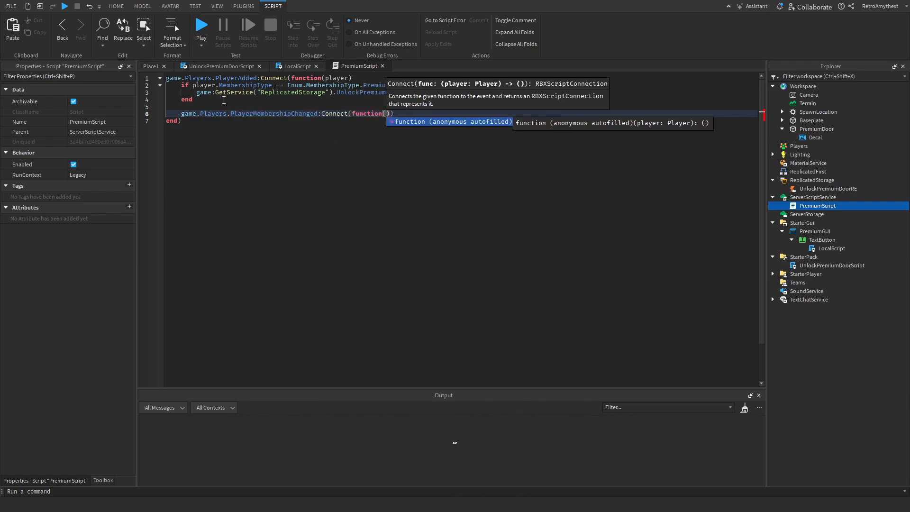
text(plr)
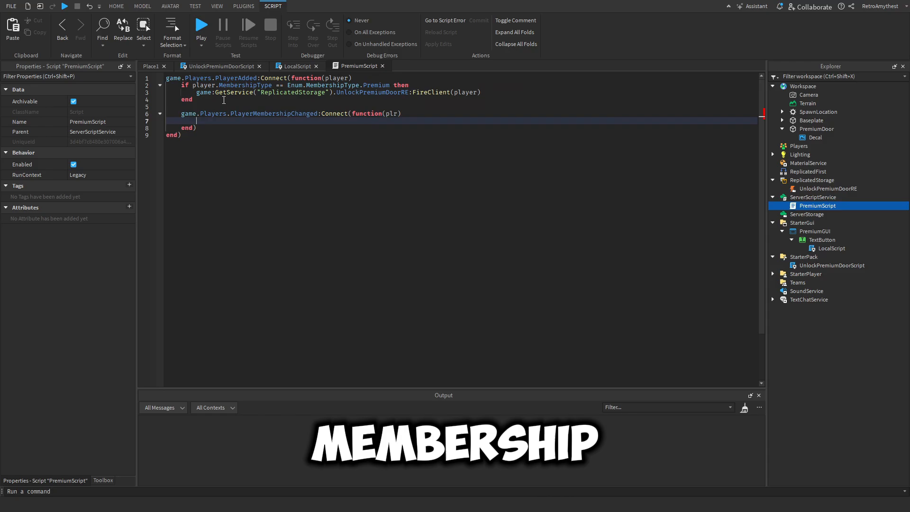
text(if pl)
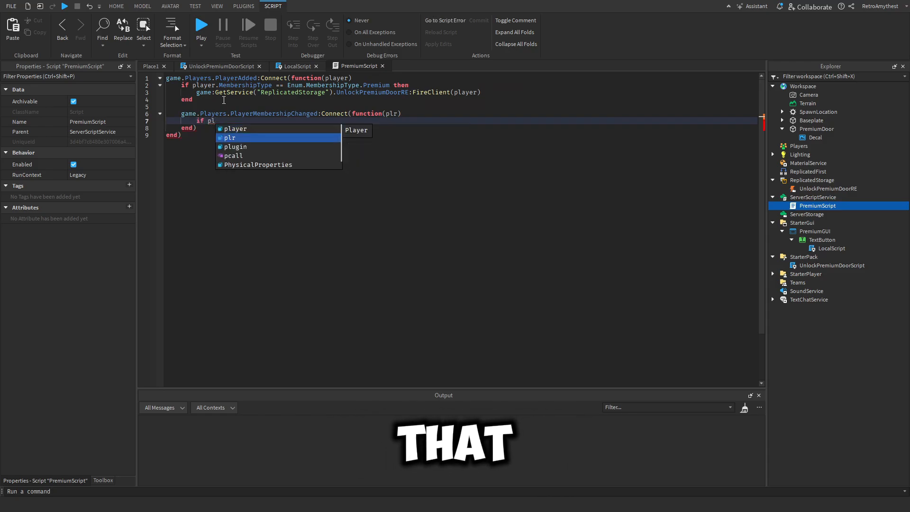
text(.UserId == p)
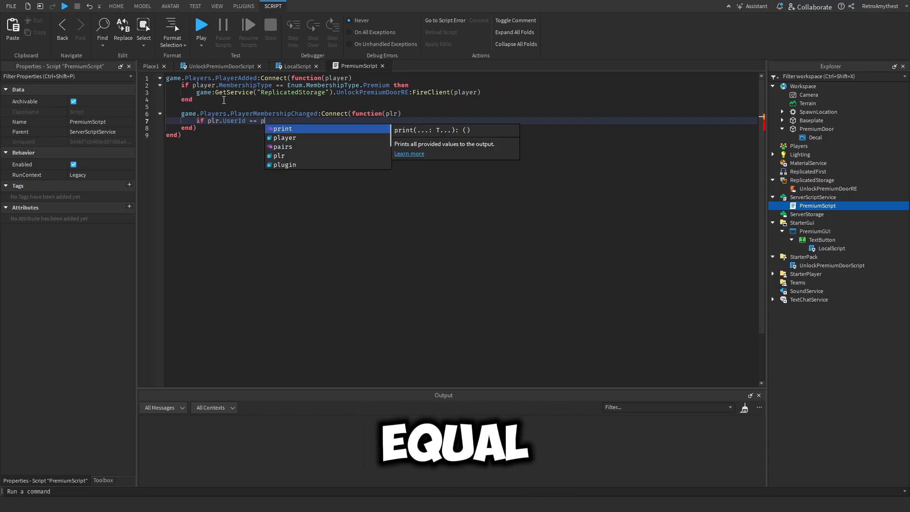
text(player.UserId then)
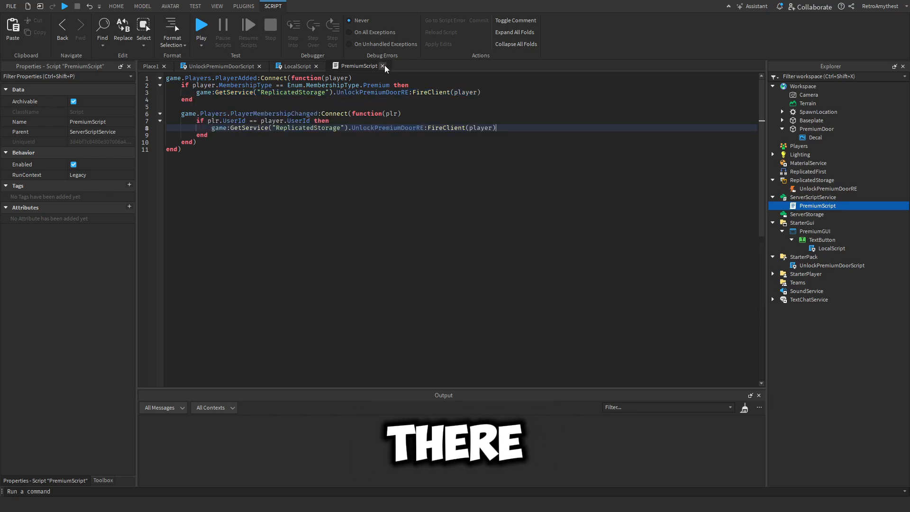
click(116, 7)
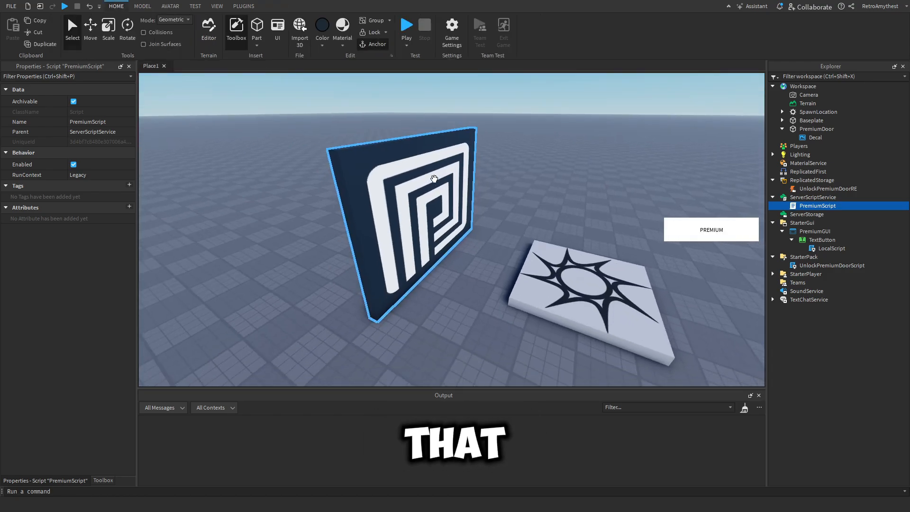
- Start a playtest and twice request Premium via the PREMIUM button, dismissing the already-a-member message
click(405, 25)
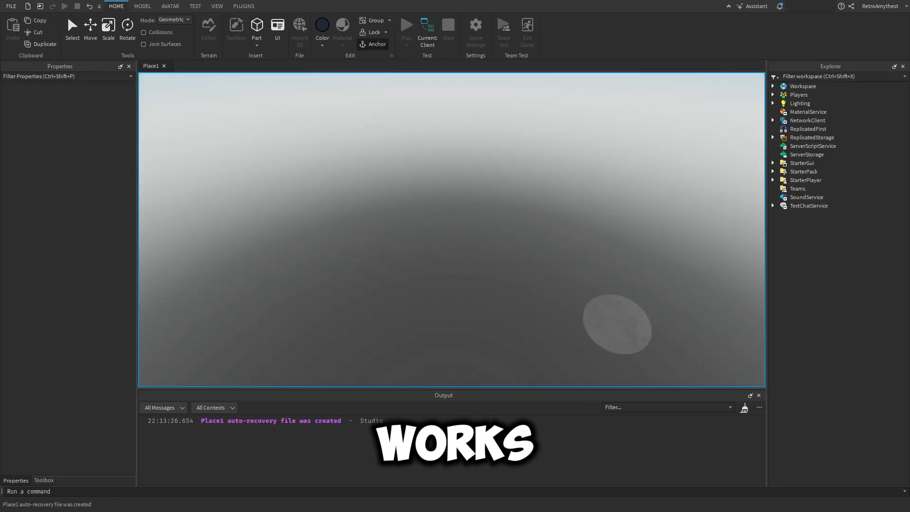
click(406, 26)
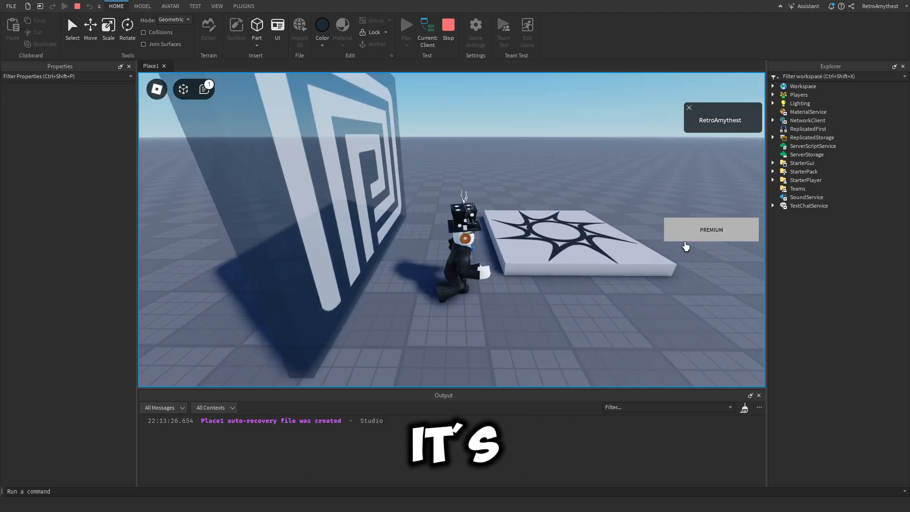
click(711, 229)
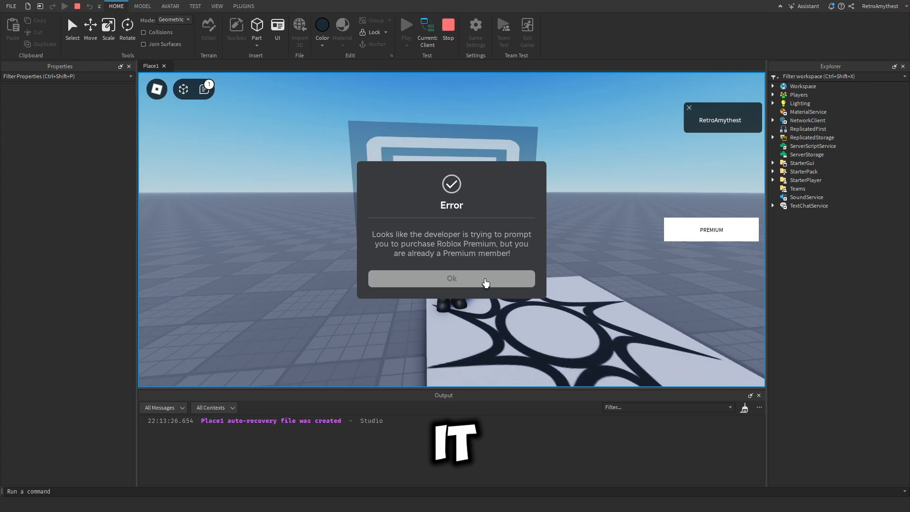
click(452, 278)
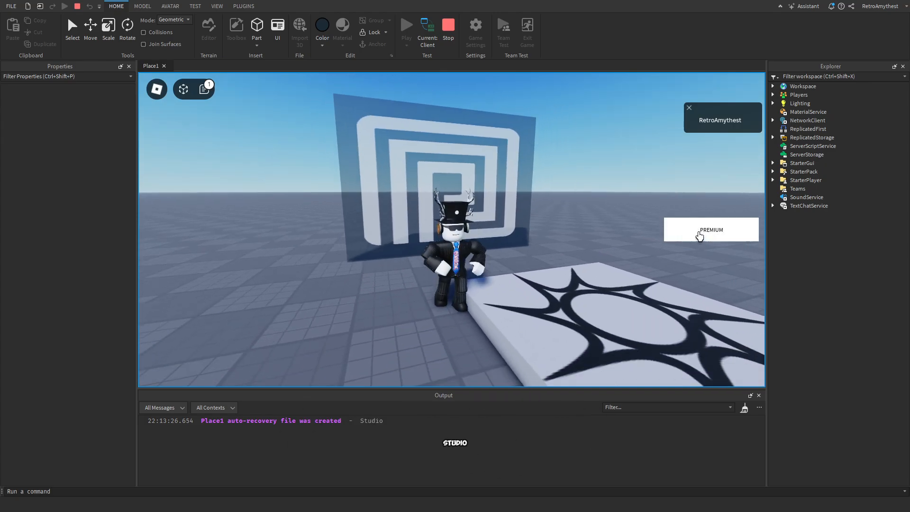
click(710, 229)
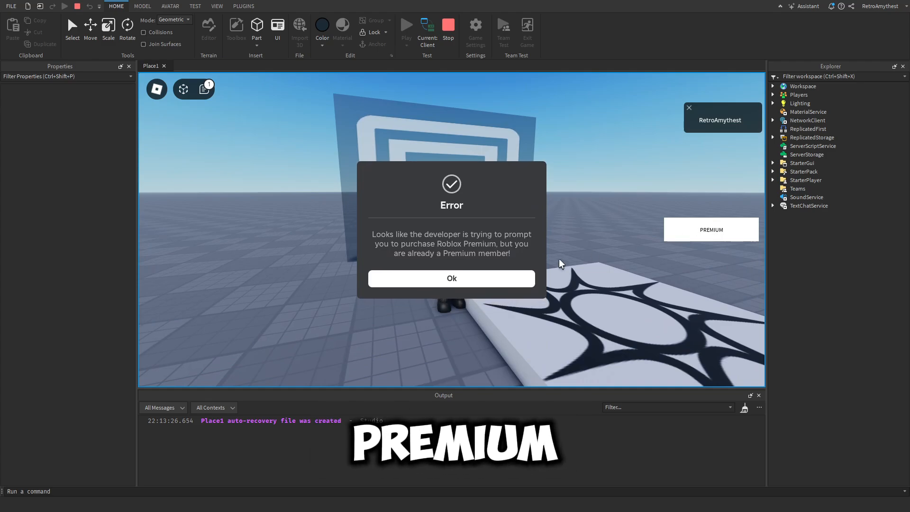
click(451, 279)
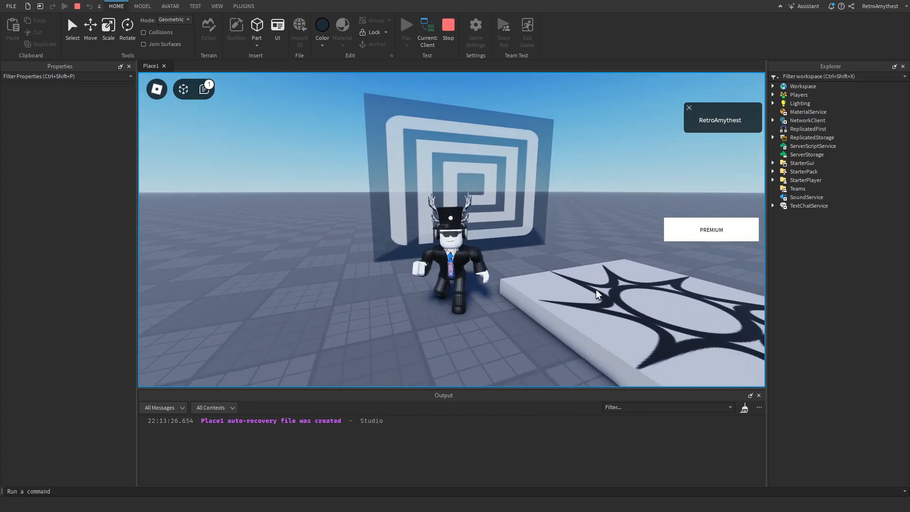